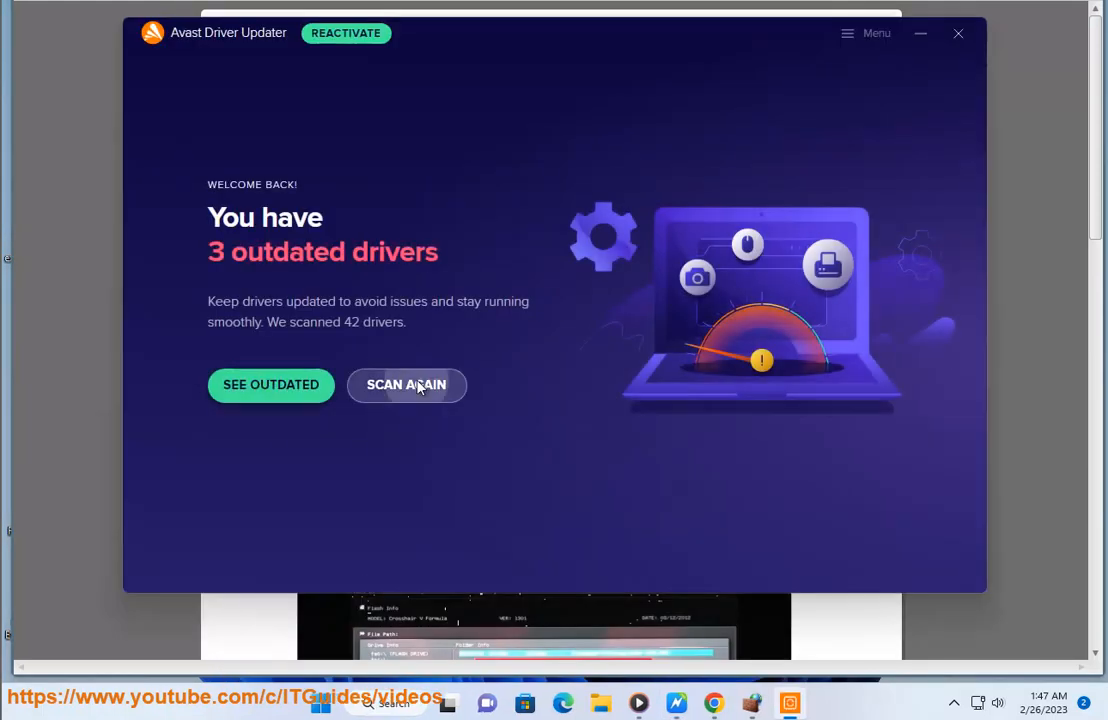
Dismiss the Avast Driver Updater summary of 3 outdated drivers to reveal the guide's CHKDSK and TimeOutValue fixes.
left_click(957, 33)
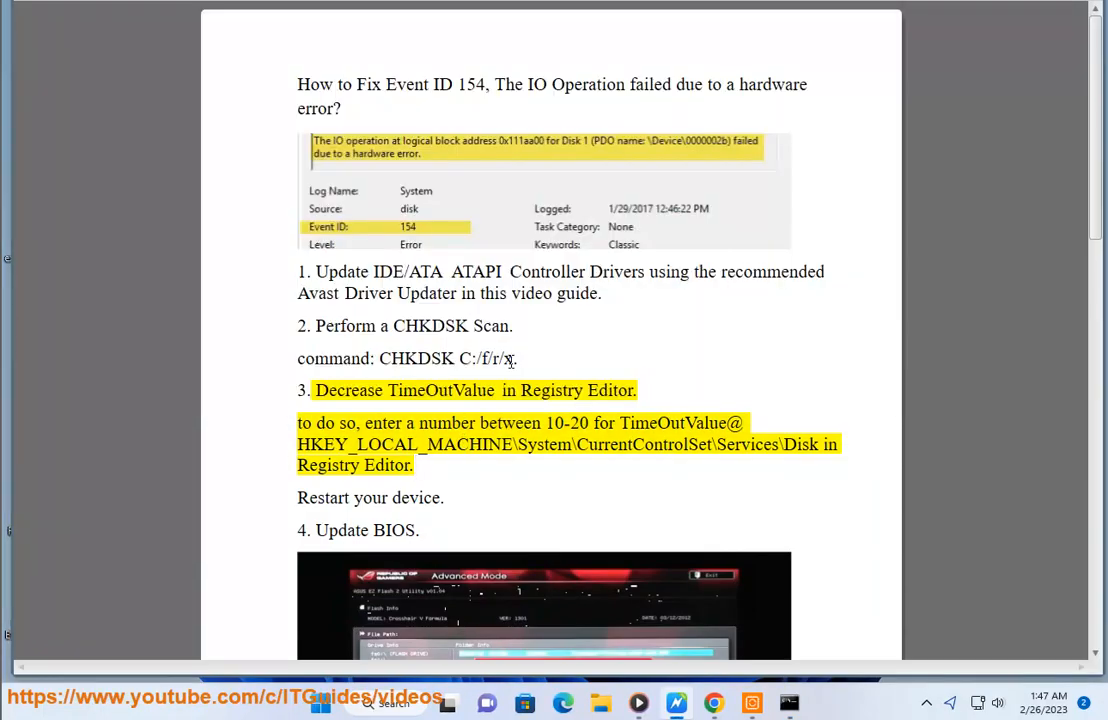
Paste CHKDSK C:/f/r/x into the administrator Command Prompt, with a note to press Enter.
right_click(445, 358)
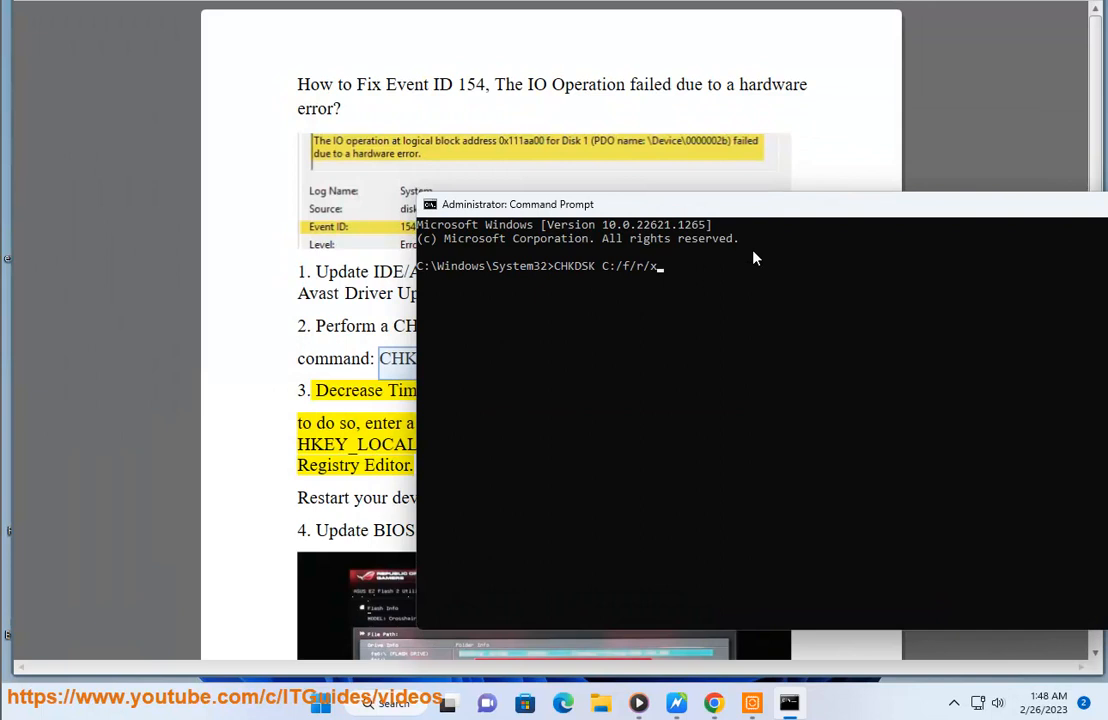
mouse_move(670, 333)
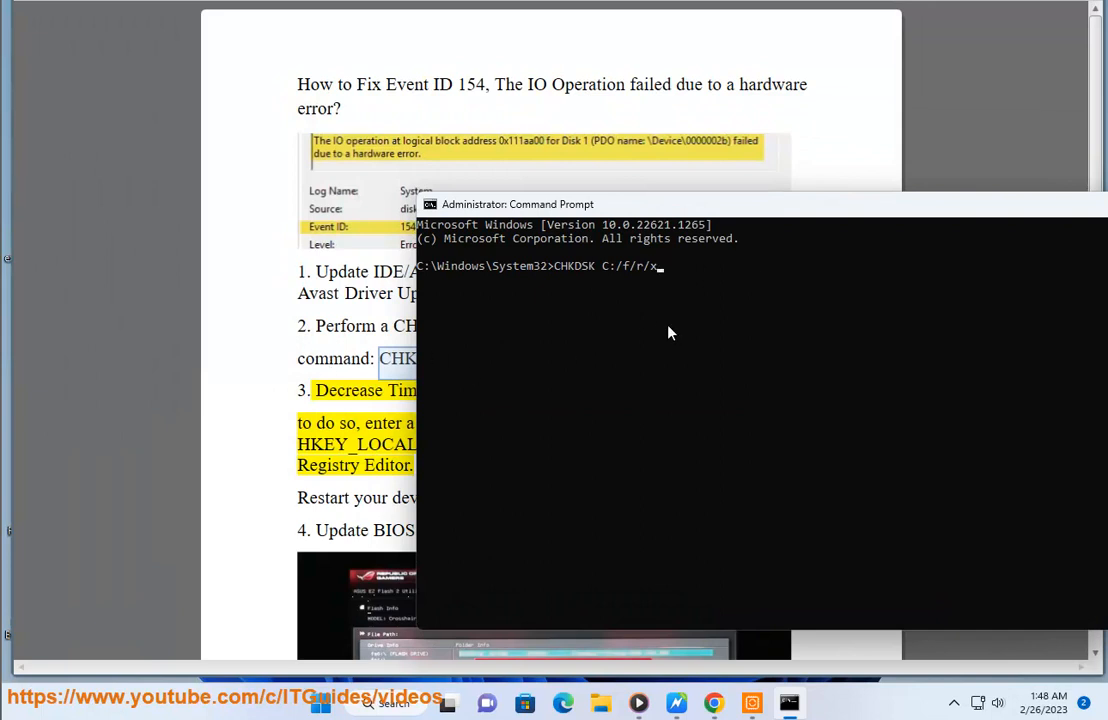
type("NOW PRESS")
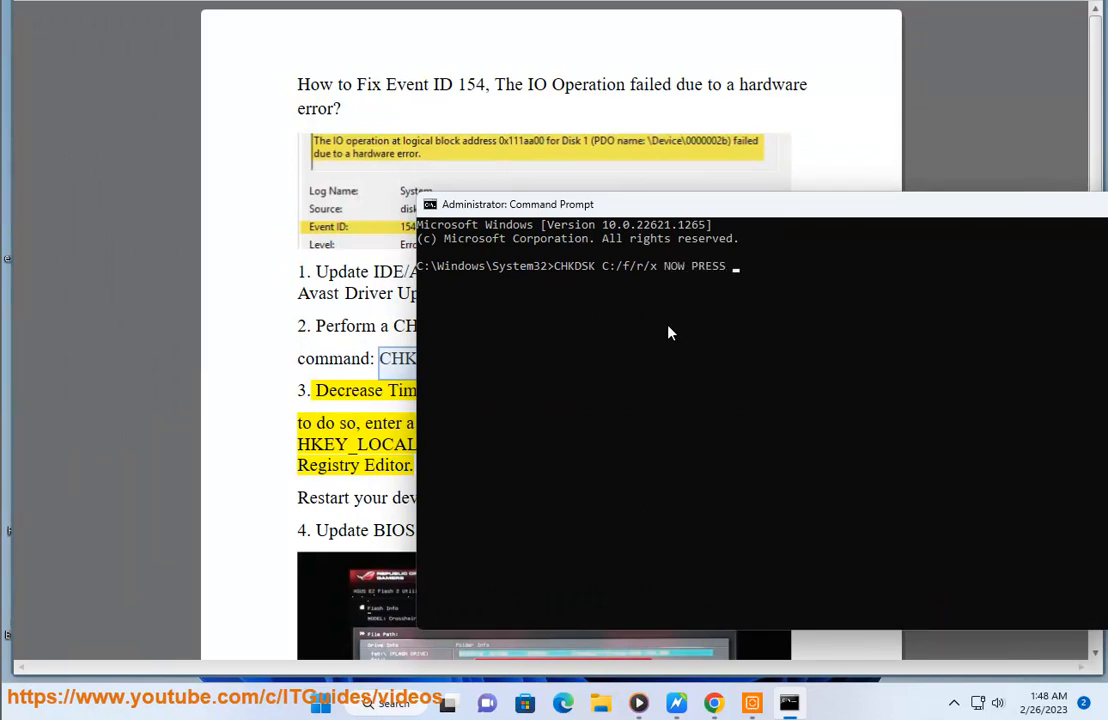
type("ENTE")
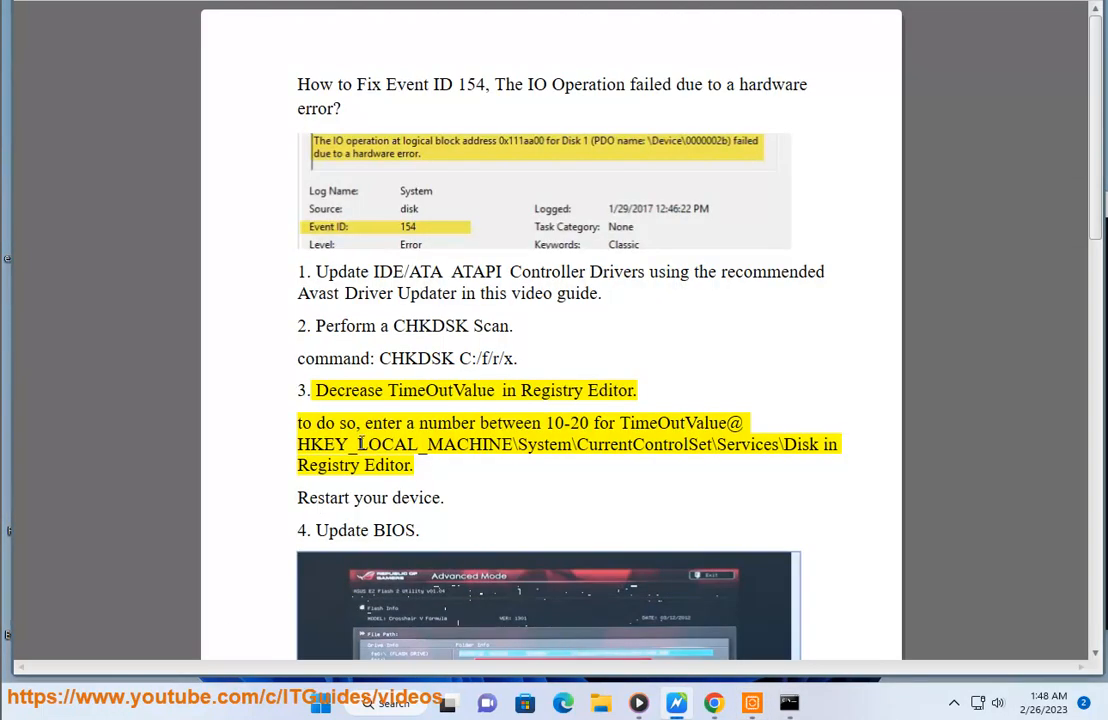
Copy the HKEY_LOCAL_MACHINE\System\CurrentControlSet\Services\Disk path into Registry Editor and open TimeOutValue (65).
double_click(609, 390)
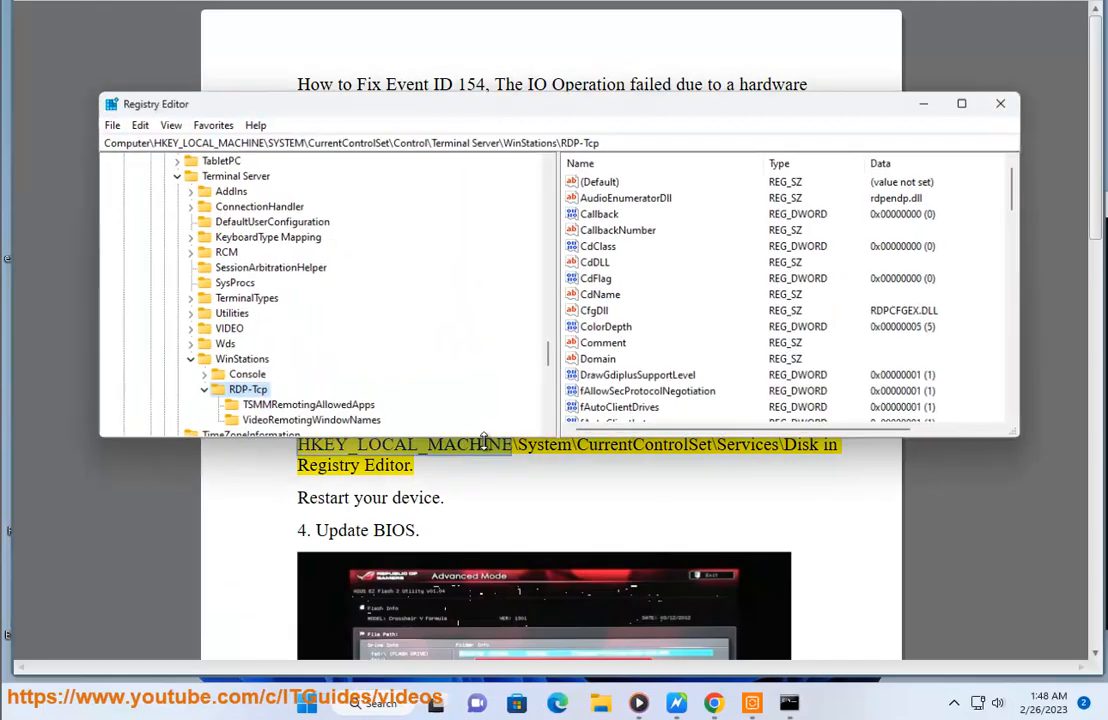
left_click(977, 103)
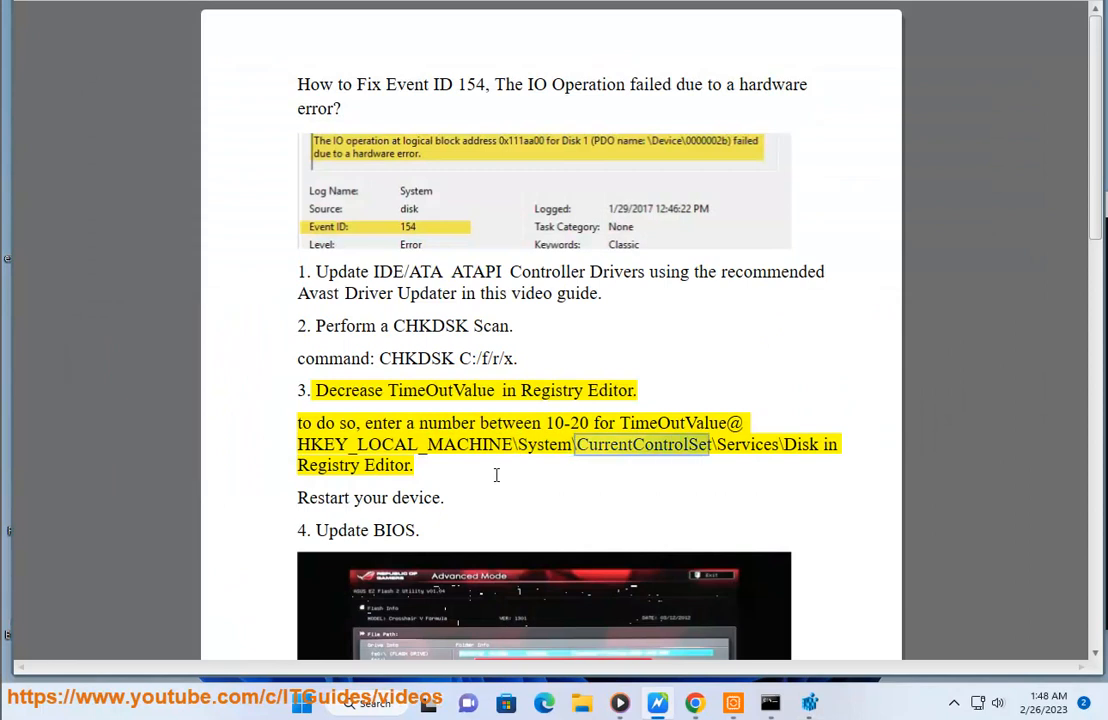
double_click(800, 444)
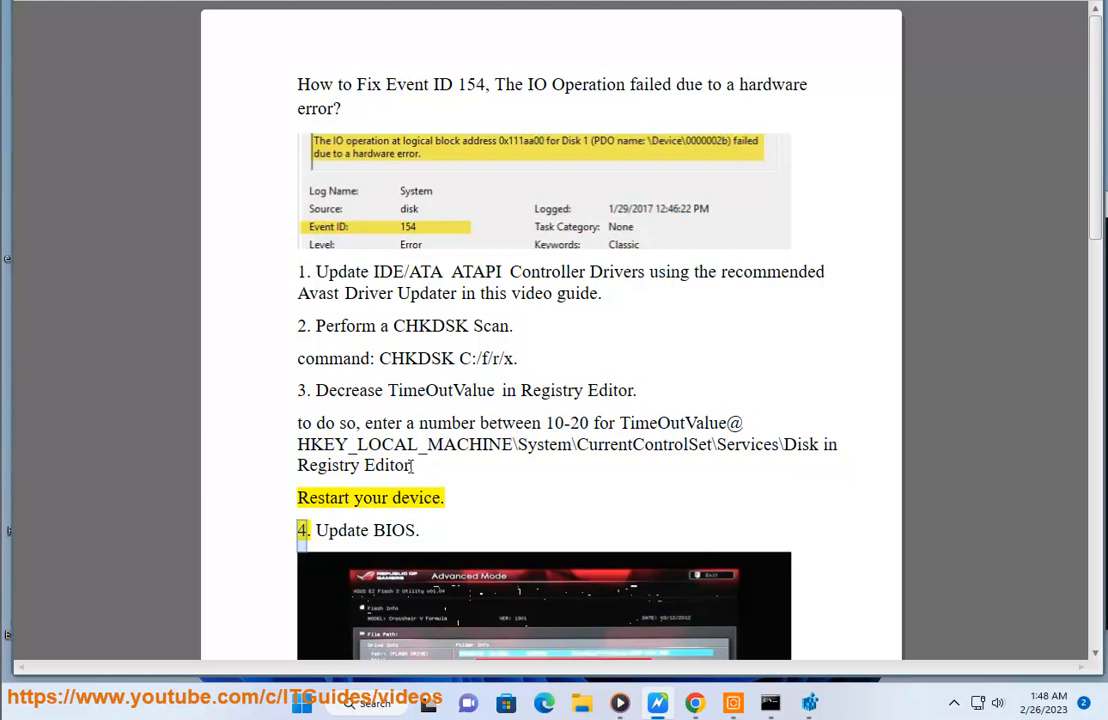
left_click_drag(297, 444, 817, 444)
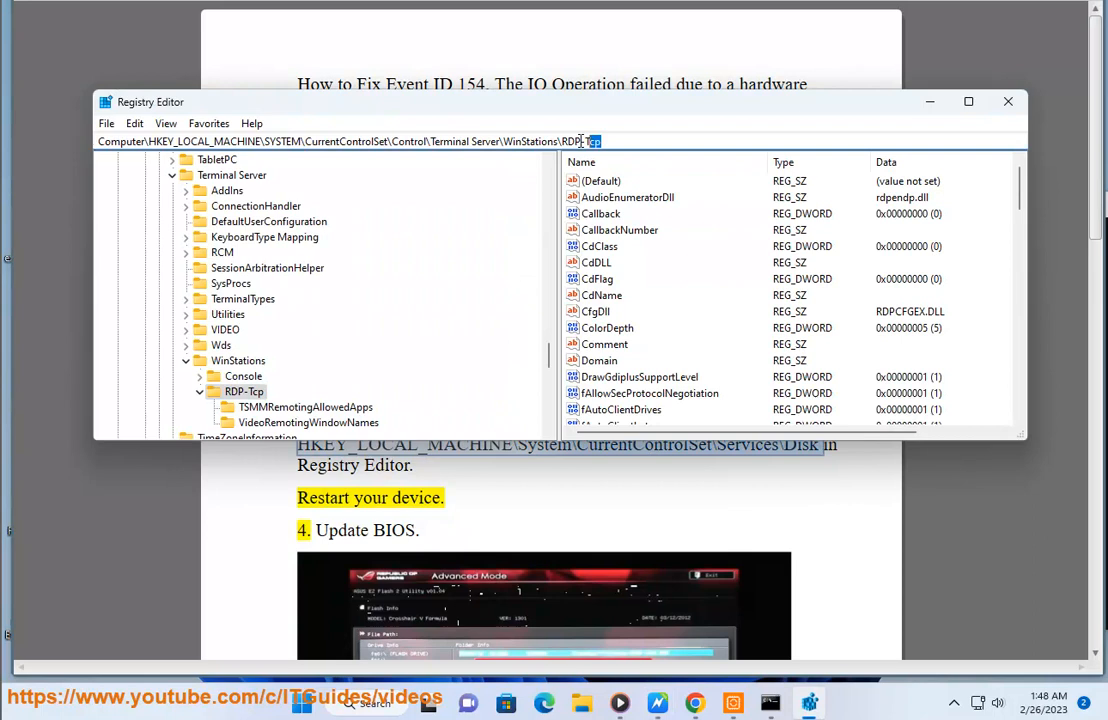
type("HKEY_LOCAL_MACHINE\\System\\CurrentControlSet\\Services\\Disk")
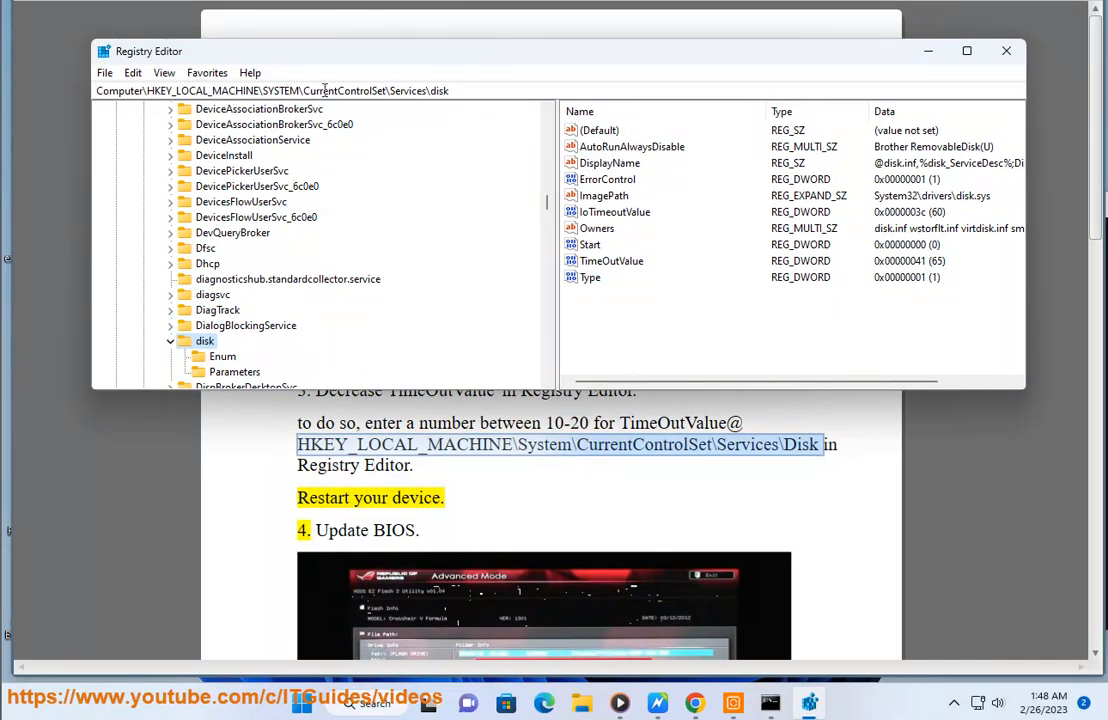
mouse_move(464, 104)
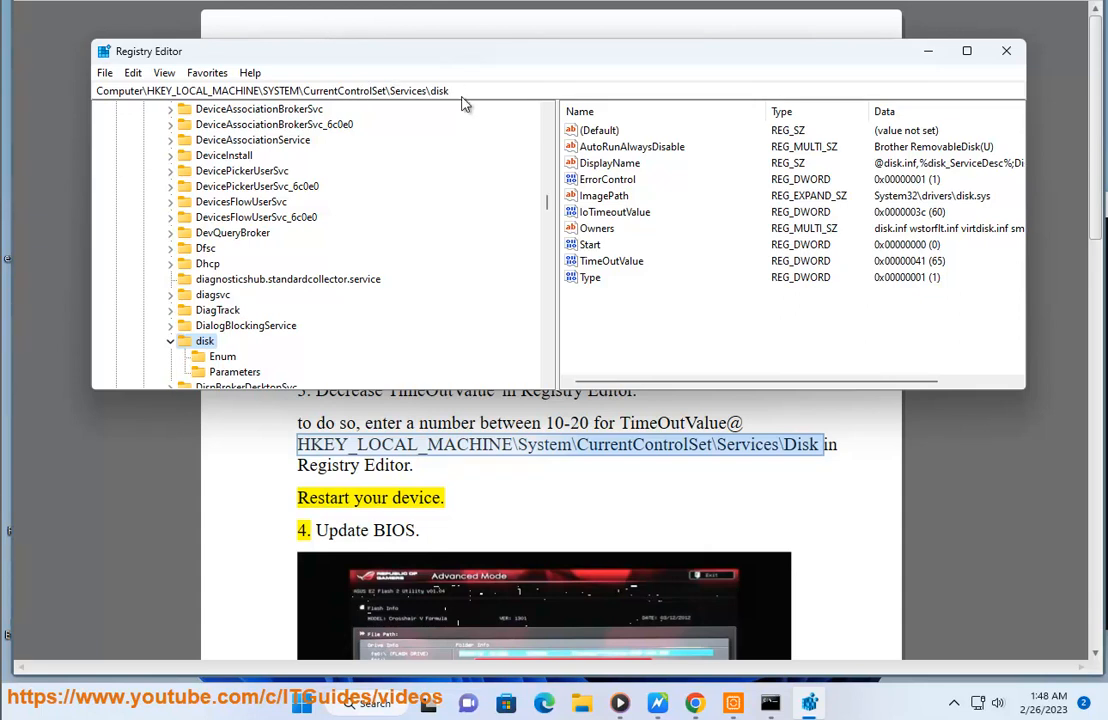
mouse_move(641, 225)
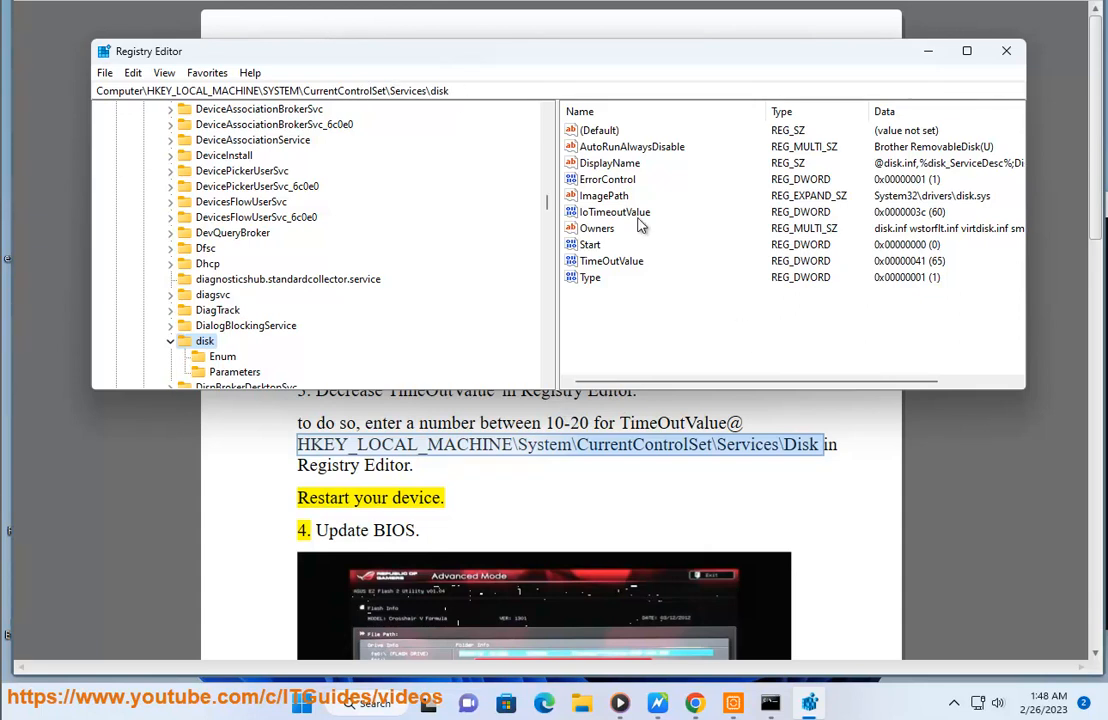
double_click(612, 260)
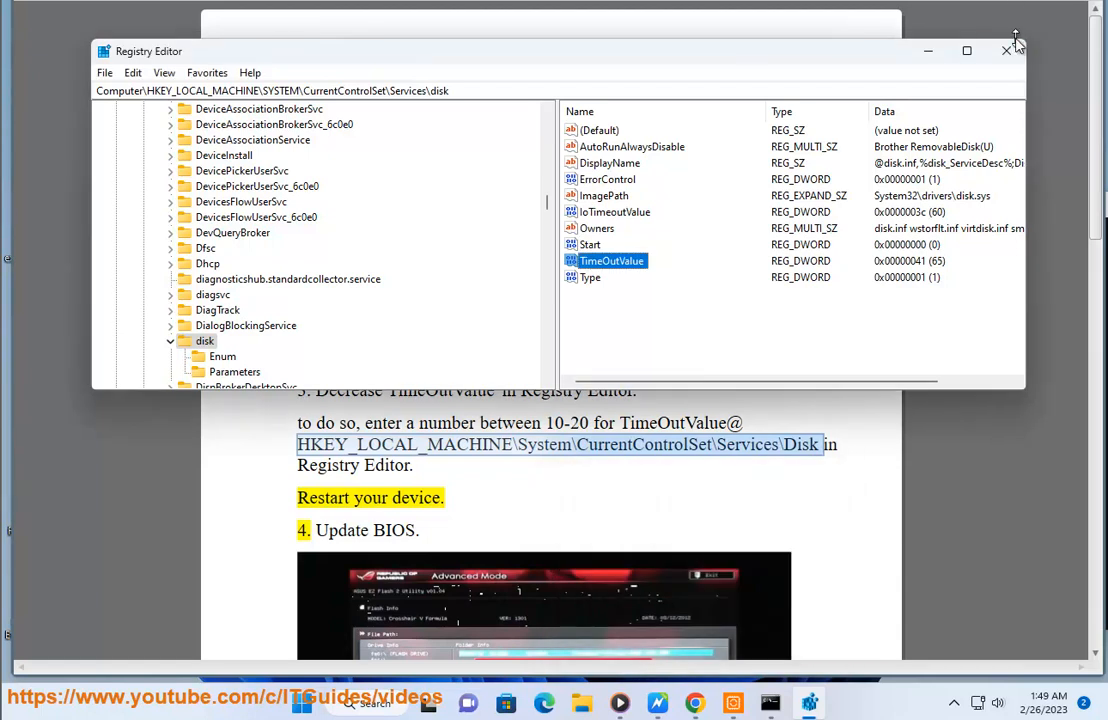
Close Registry Editor, scroll the guide to Update BIOS, and search Google for UPDATE BIOS.
left_click(1007, 52)
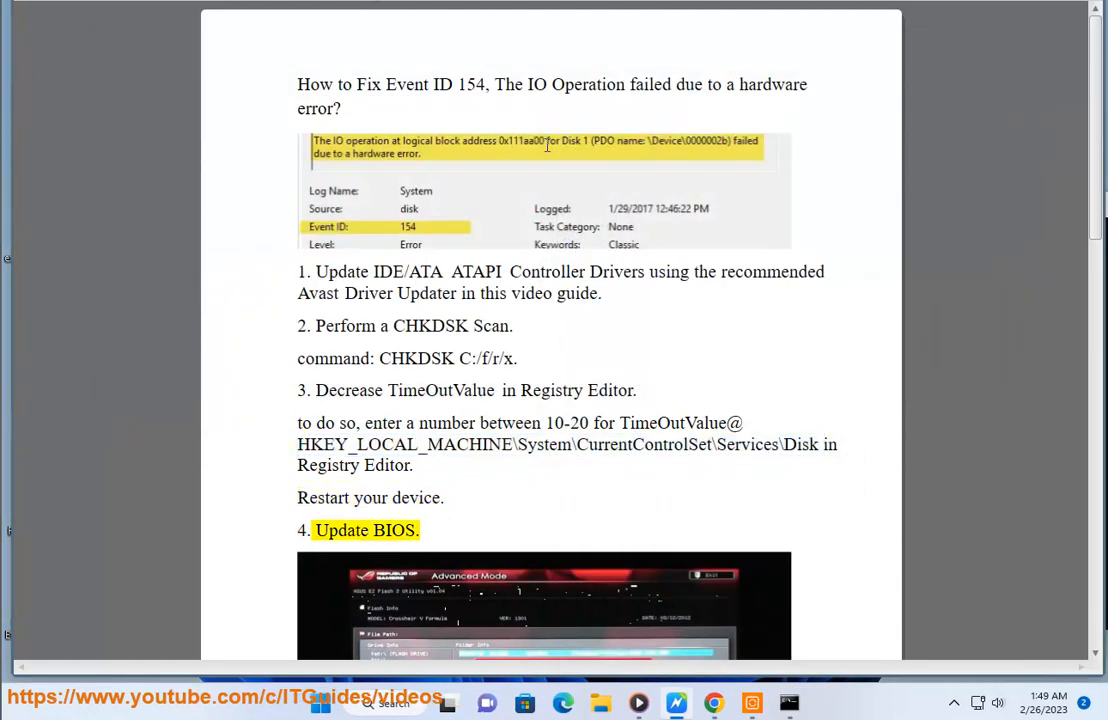
scroll("down", 3)
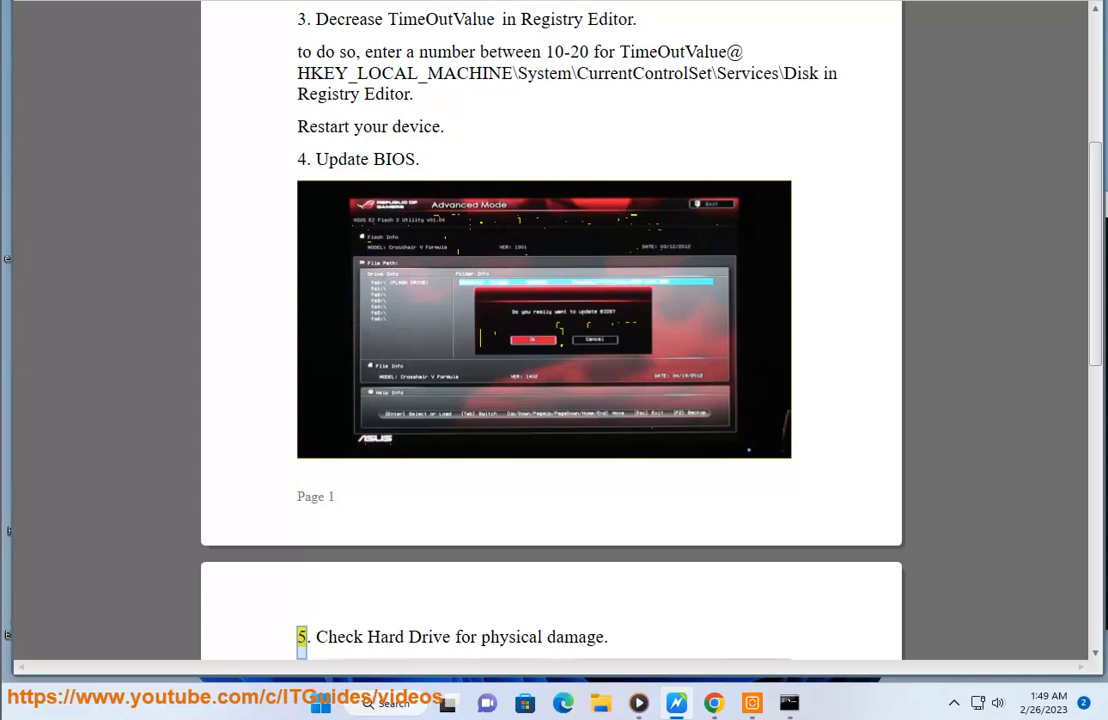
left_click(713, 703)
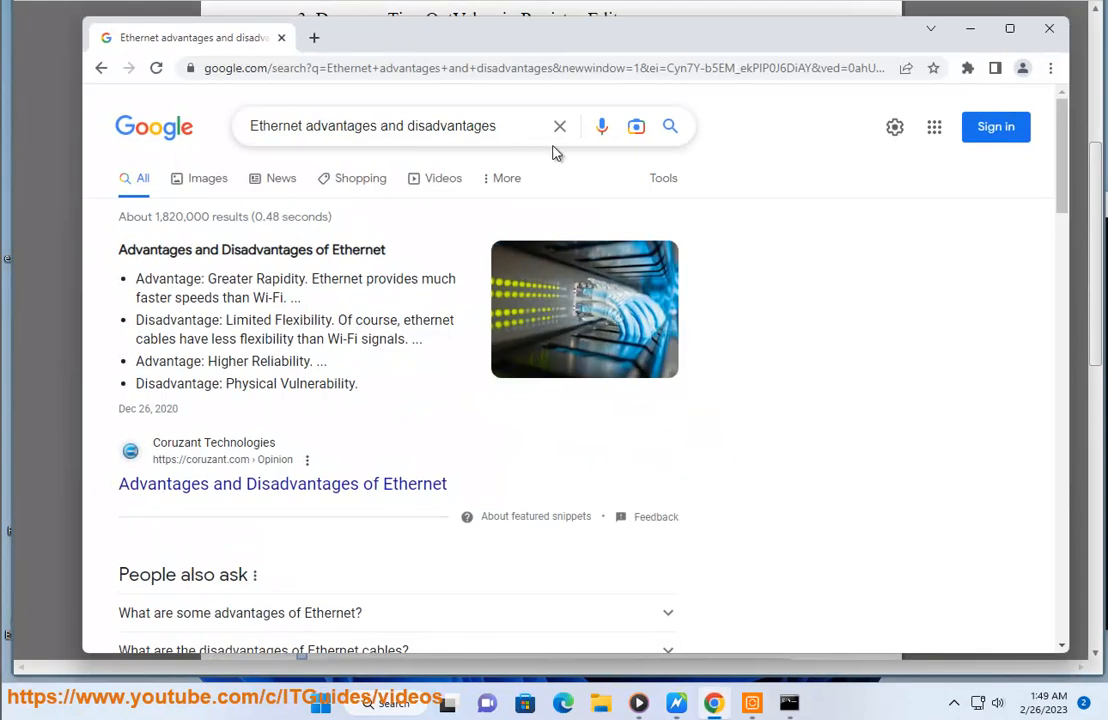
type("UPDATE BIOS")
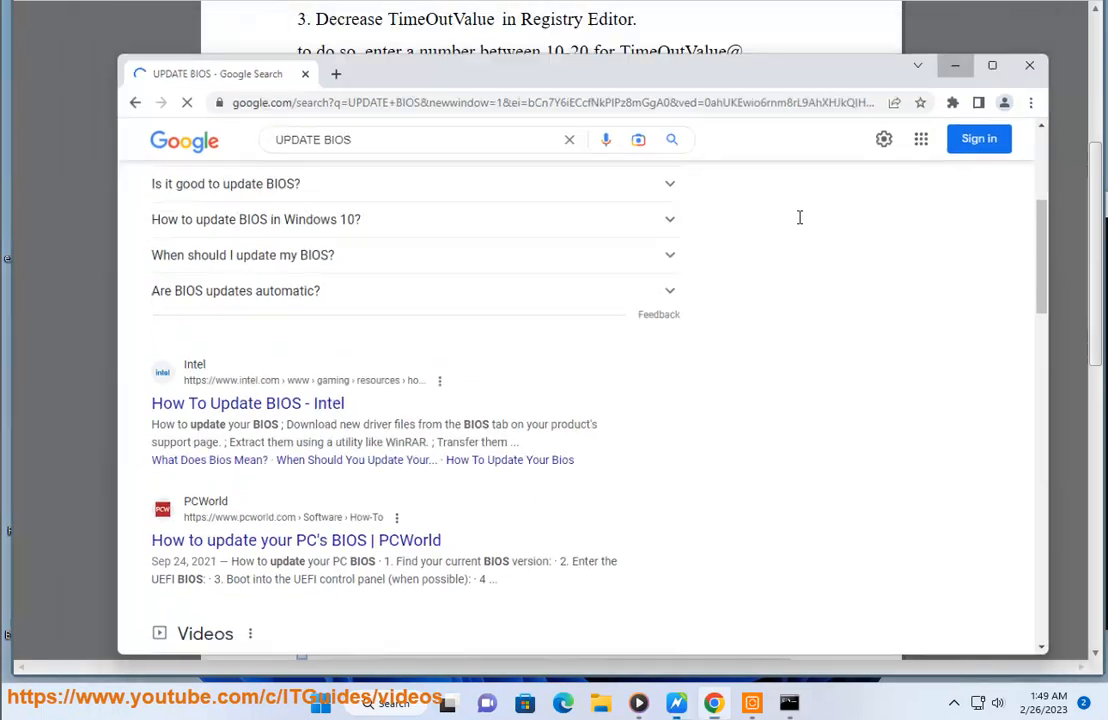
Select 'Hard Drive' in the guide, search Google for hard drive bad sectors, then scroll the guide onward.
left_click(1055, 66)
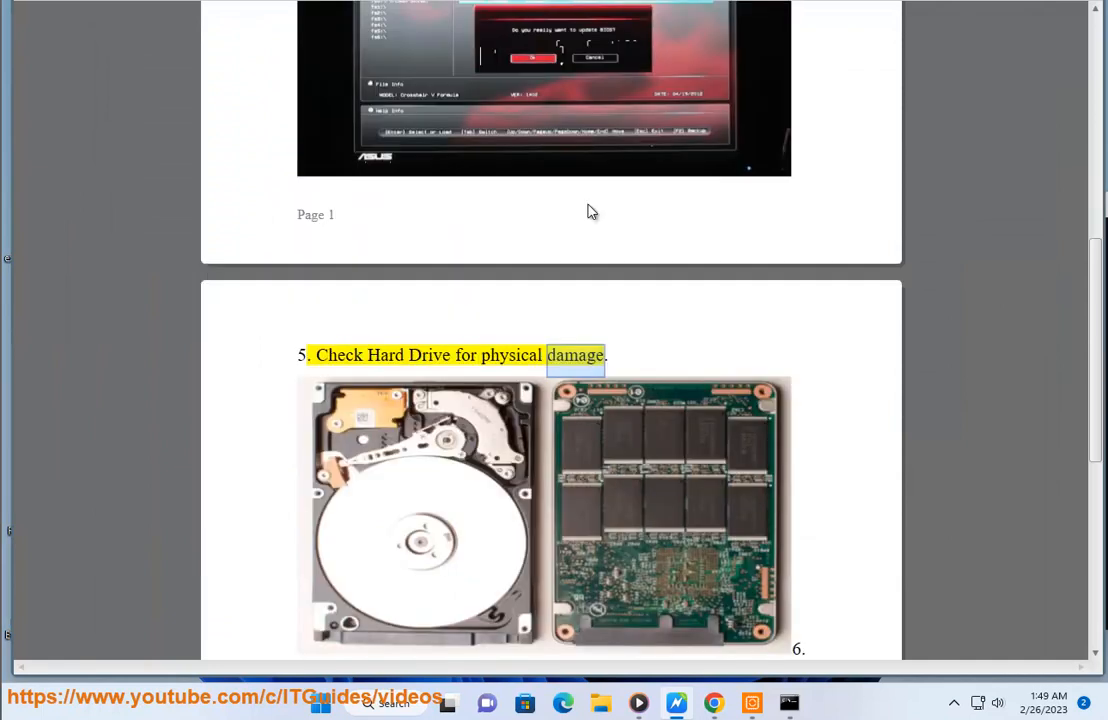
left_click(544, 515)
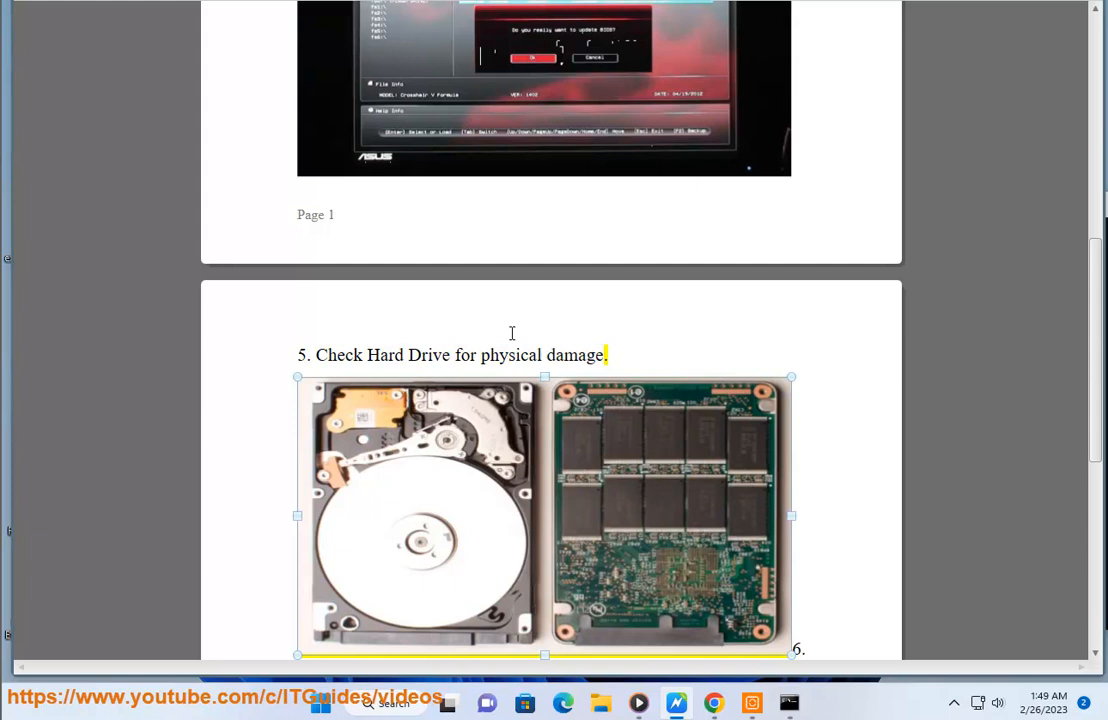
double_click(408, 355)
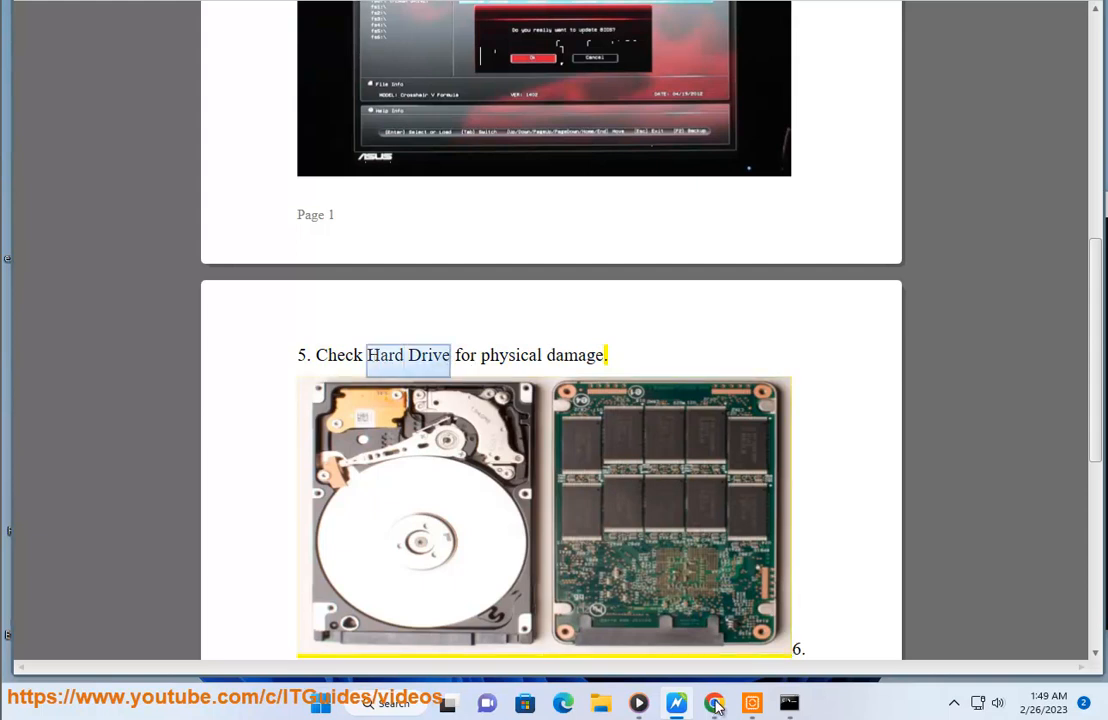
left_click(713, 702)
type("Hard Drive BAD")
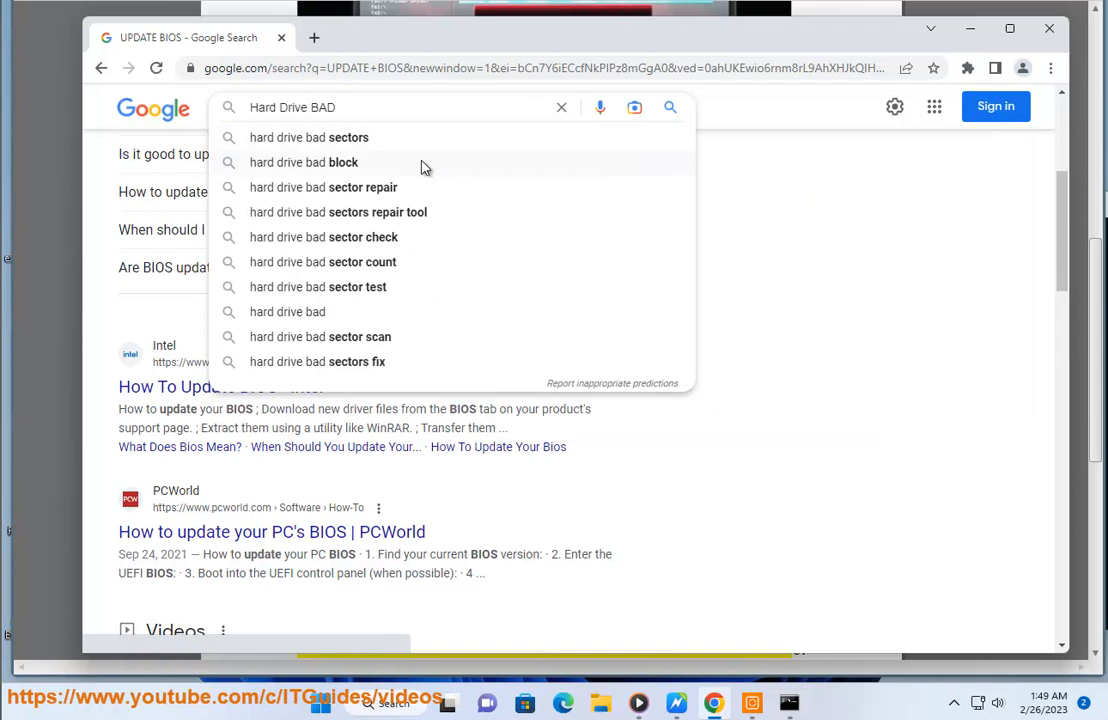
left_click(308, 137)
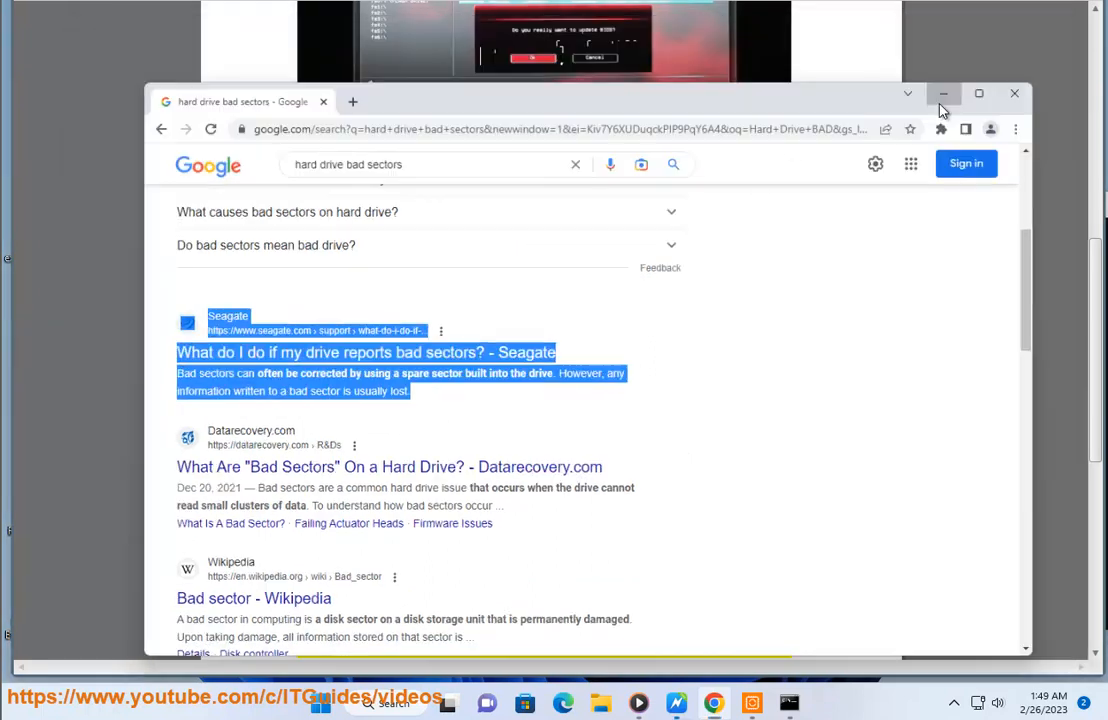
left_click(944, 92)
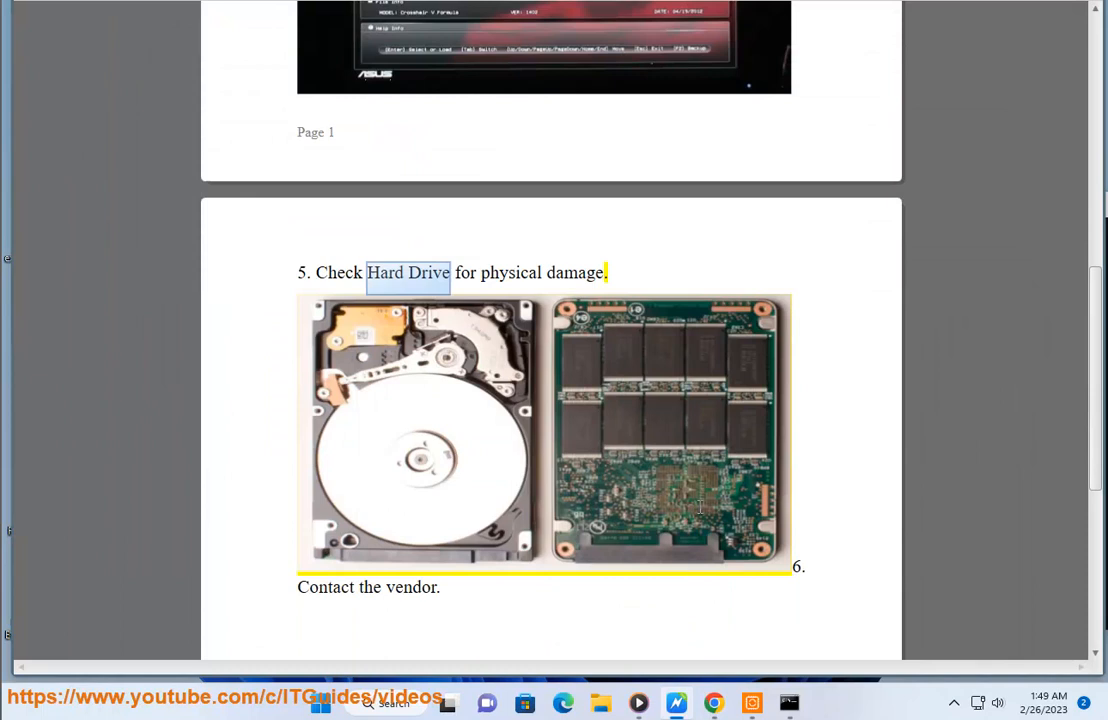
scroll("down", 3)
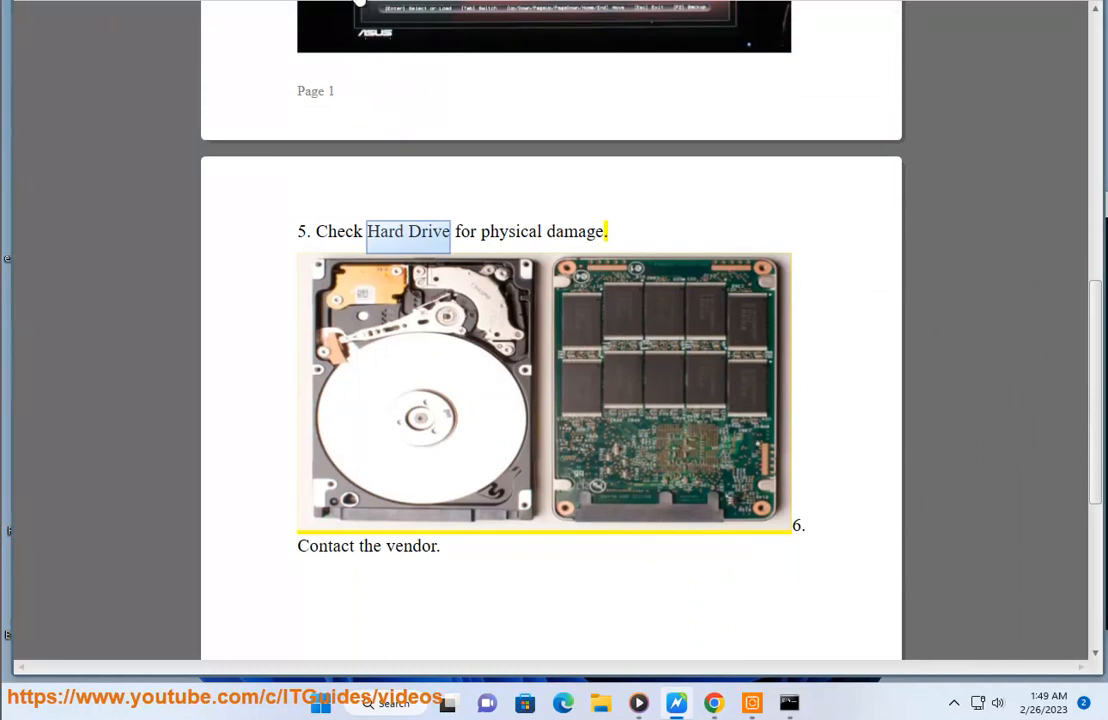